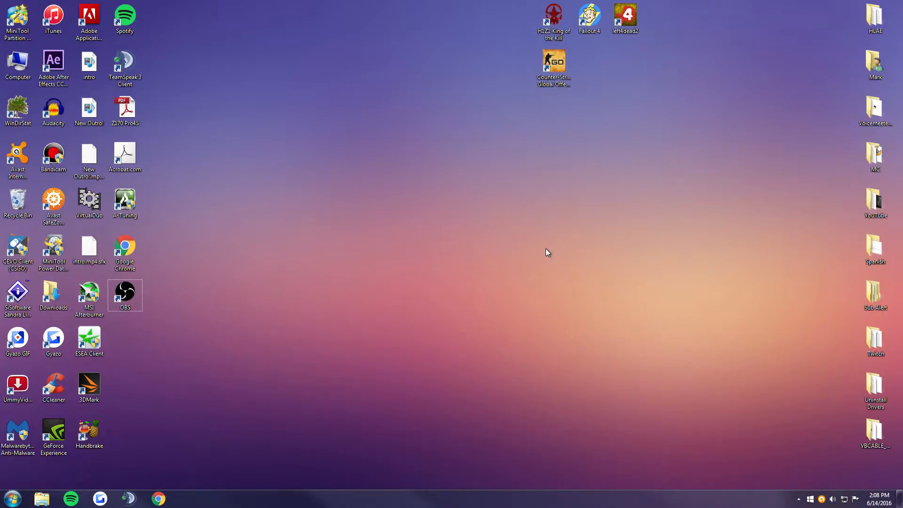
mouse_move(555, 5)
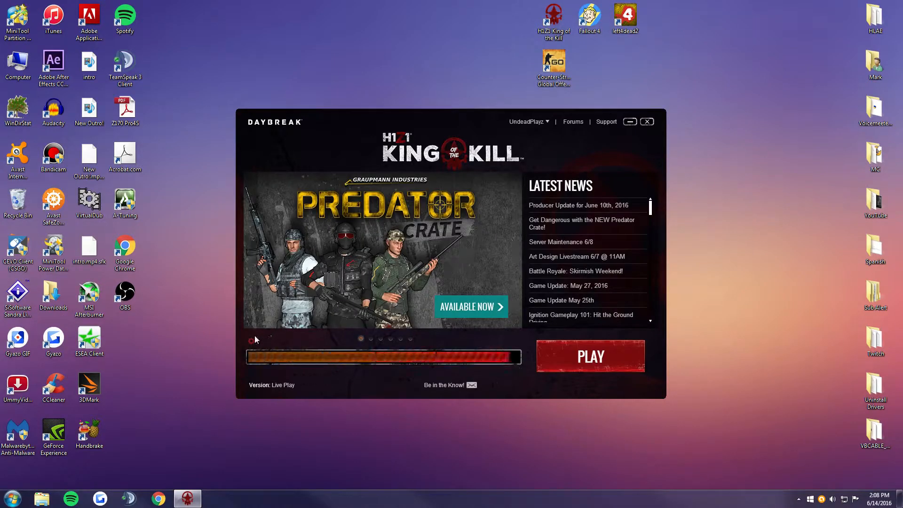
Open the H1Z1 King of the Kill game directory from the launcher's Advanced Settings.
left_click(252, 340)
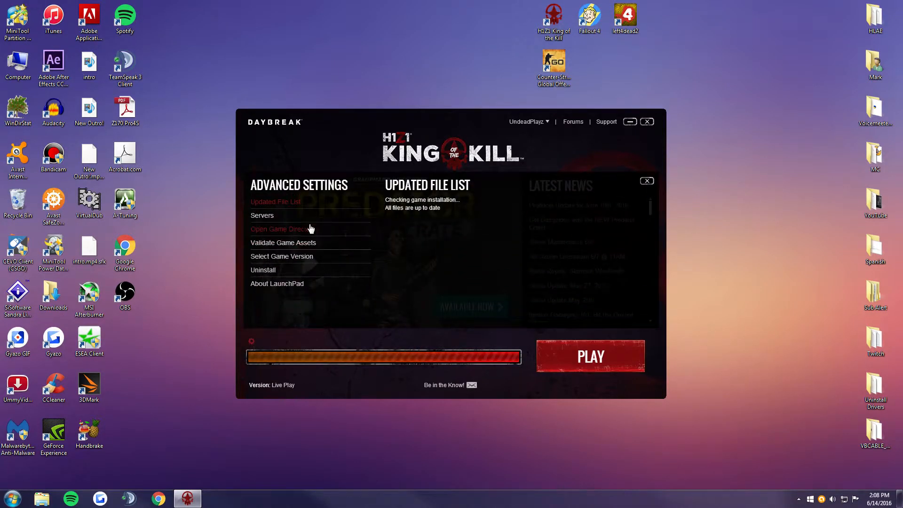
left_click(279, 229)
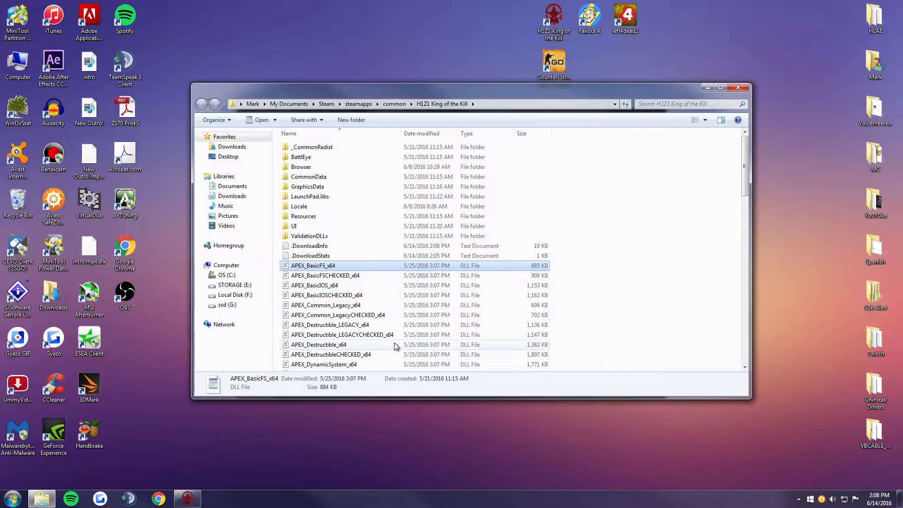
scroll("down", 3)
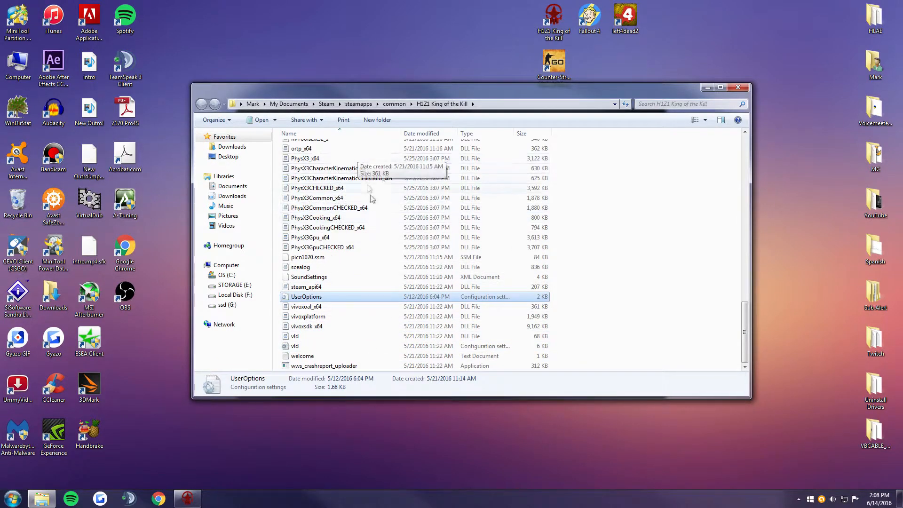
mouse_move(328, 299)
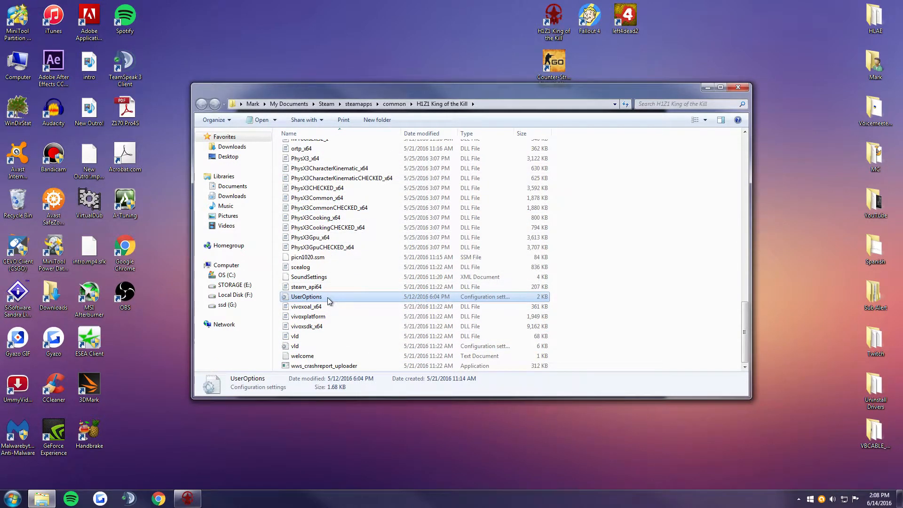
View the UserOptions file in Notepad, close it, and select the file.
double_click(306, 296)
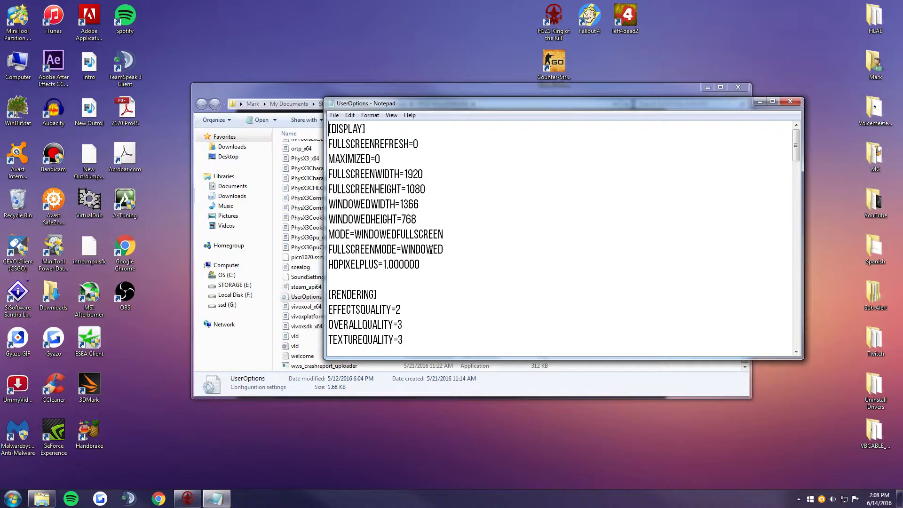
mouse_move(821, 117)
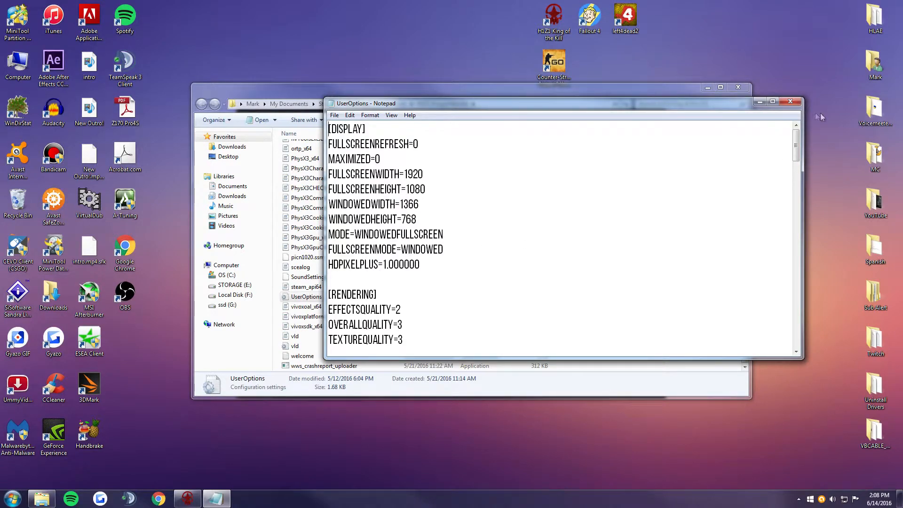
left_click(790, 103)
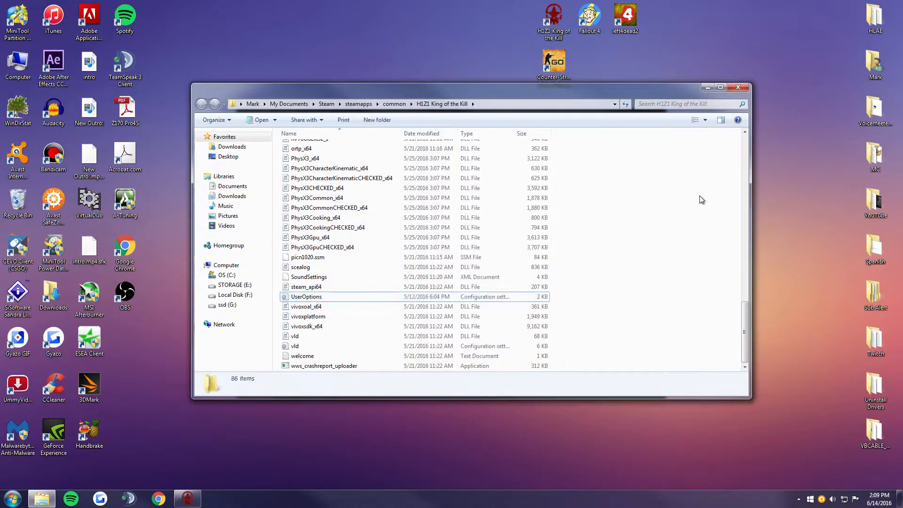
left_click(306, 297)
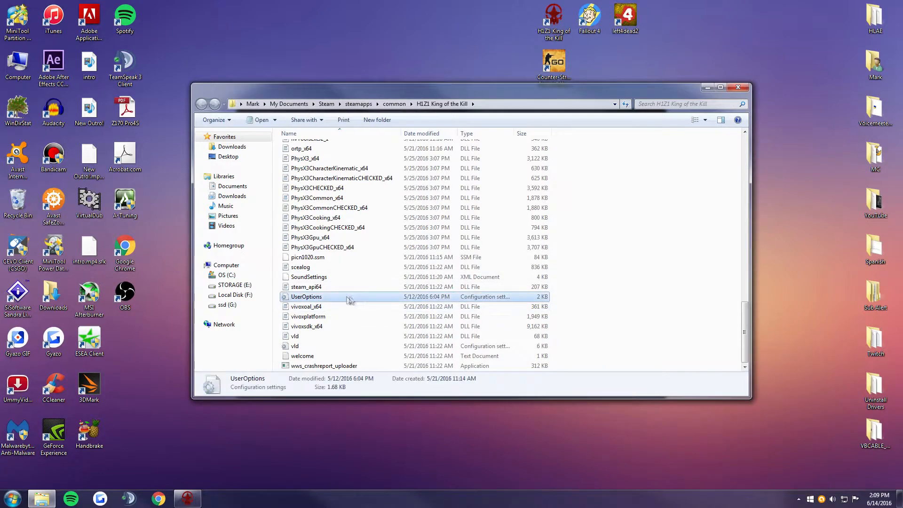
Confirm UserOptions is marked read-only in its Properties, then launch H1Z1 with PLAY.
right_click(305, 296)
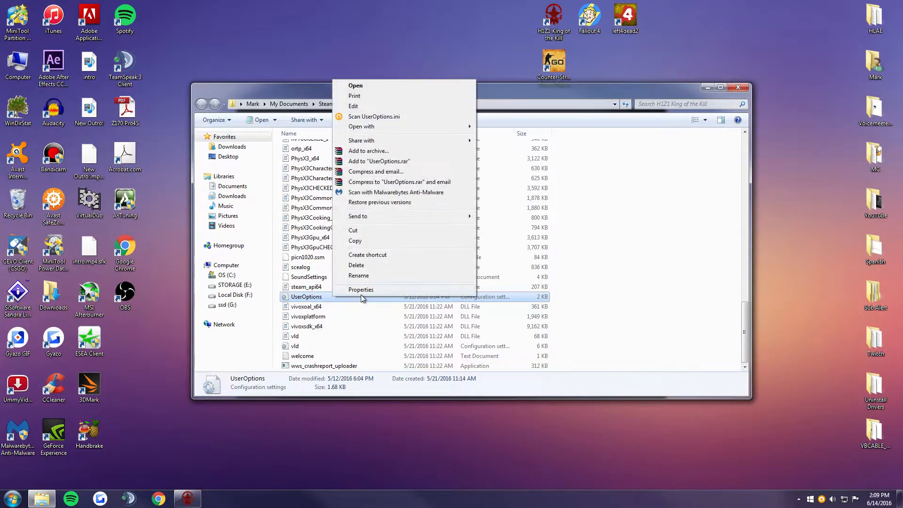
left_click(361, 289)
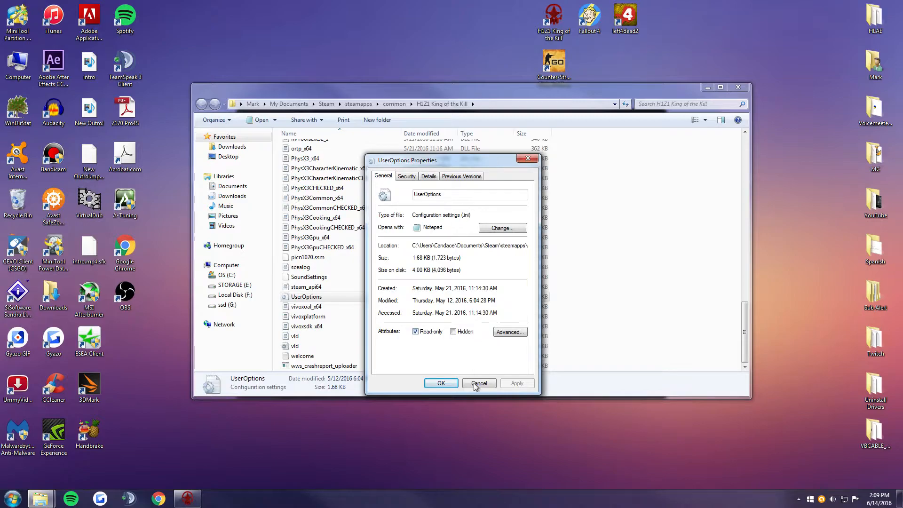
left_click(478, 383)
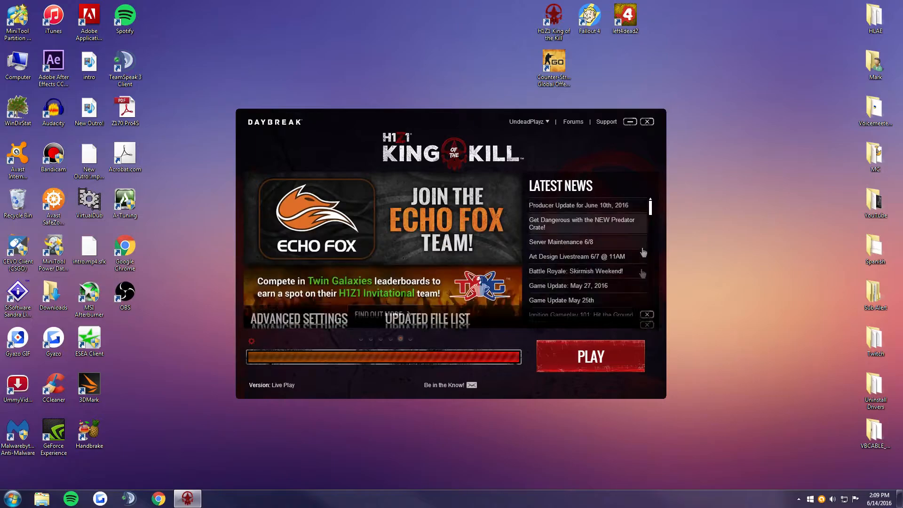
left_click(589, 356)
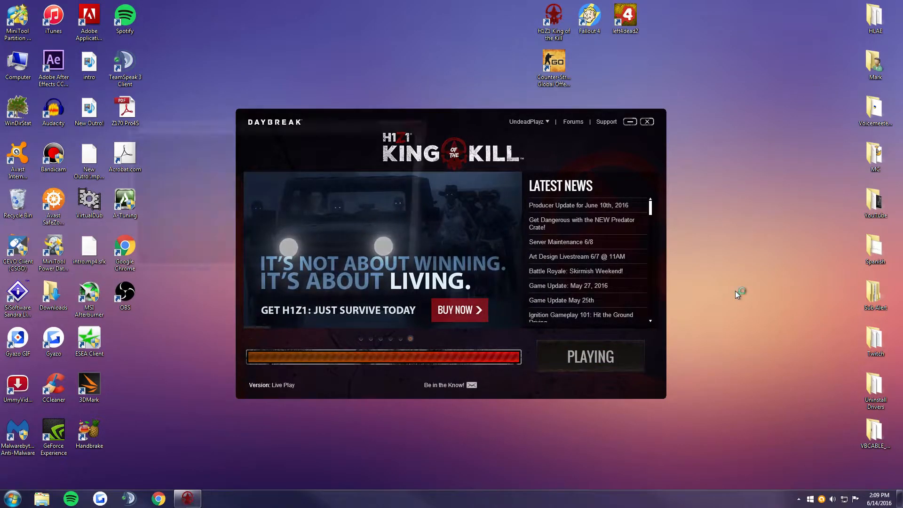
mouse_move(721, 226)
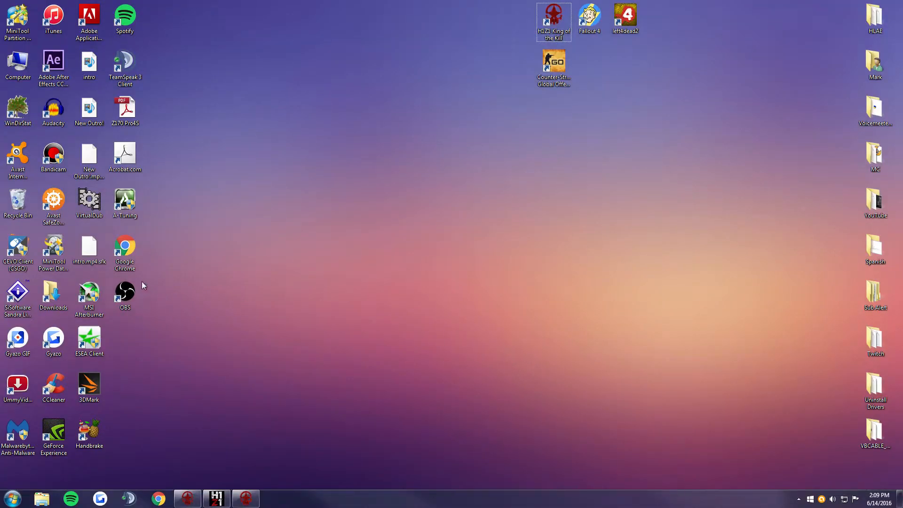
Launch OBS and add a scene named 'h1z1 g', dismissing the duplicate-name error.
double_click(124, 292)
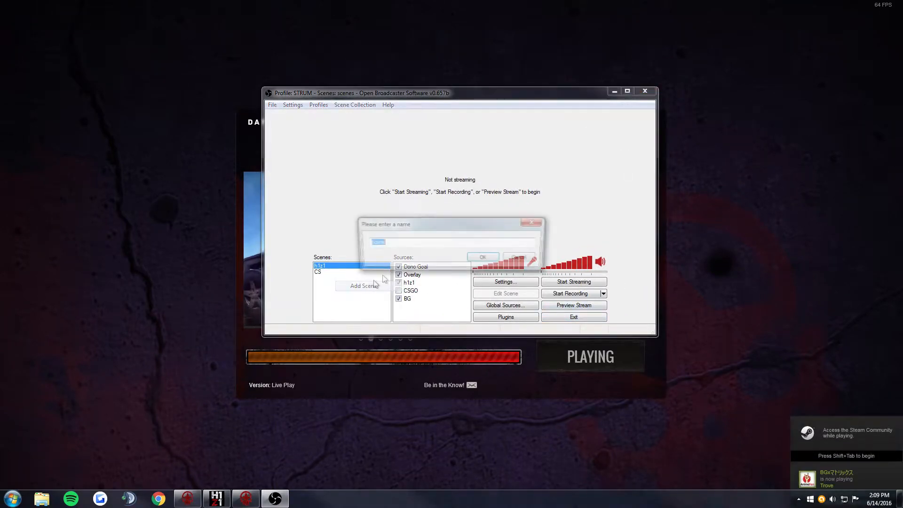
left_click(482, 257)
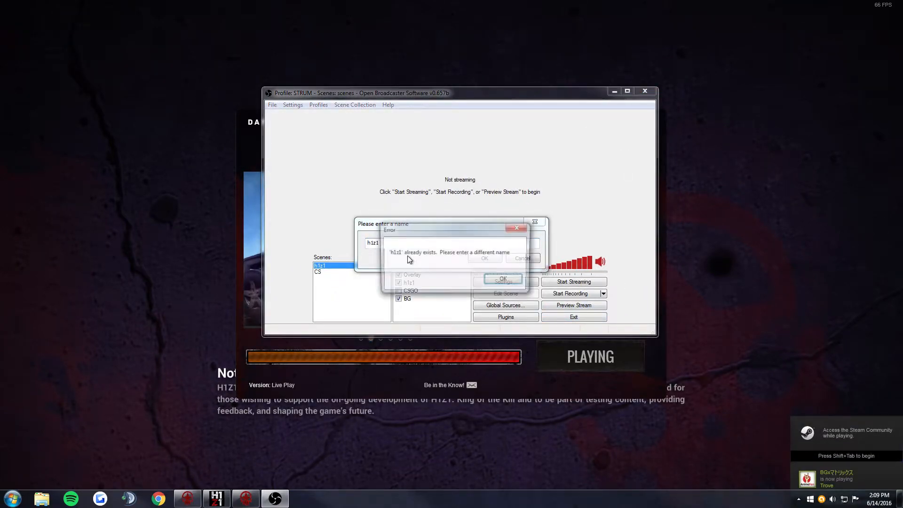
left_click(501, 279)
type(" g")
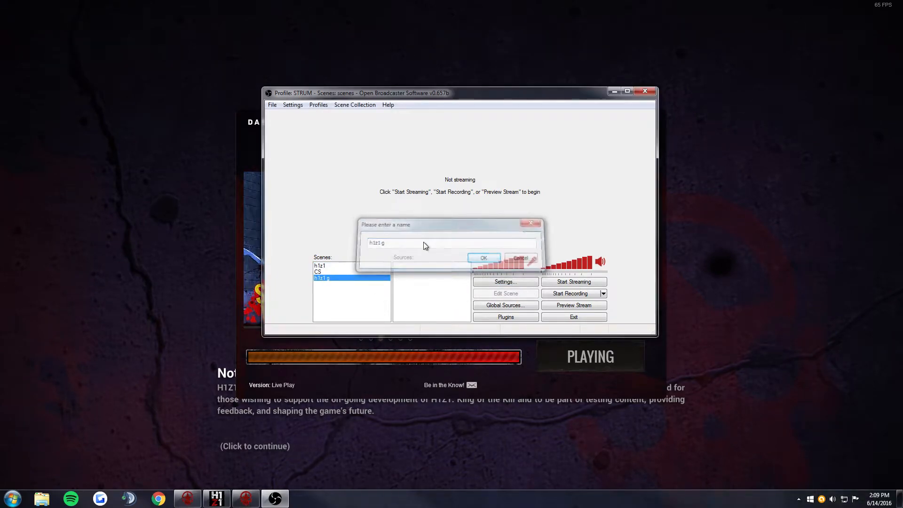
left_click(483, 257)
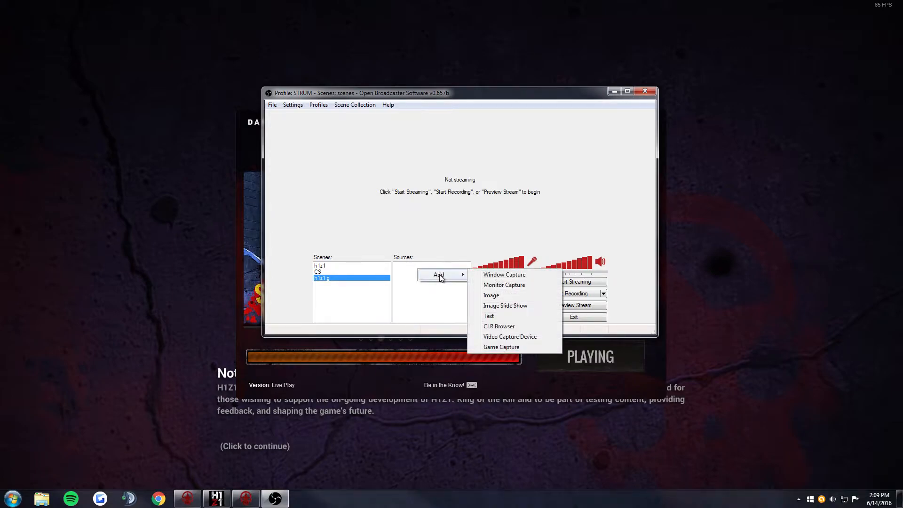
Add a Game Capture source 'h1z1' targeting H1Z1, then stop the black preview.
left_click(500, 347)
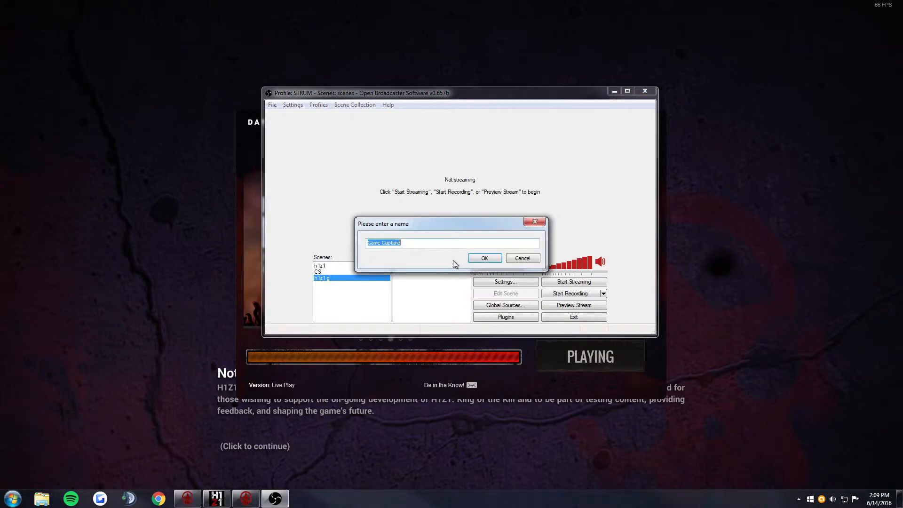
left_click(483, 257)
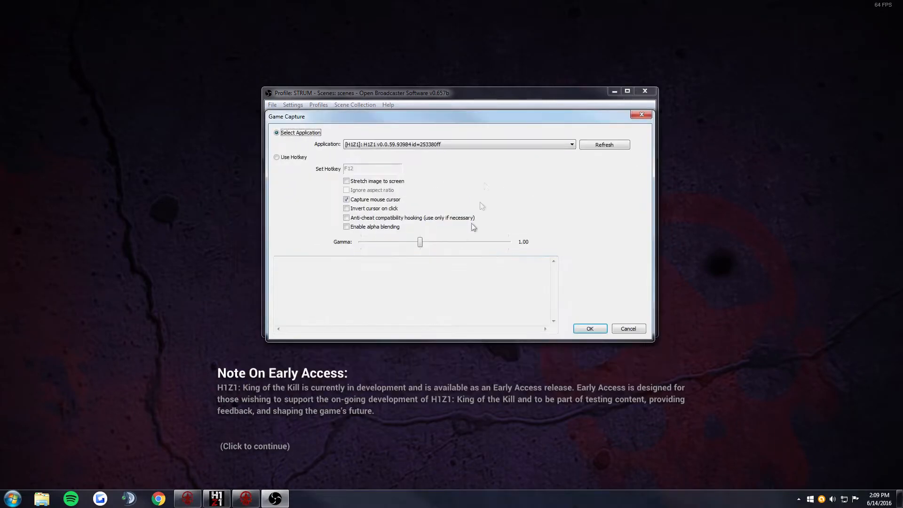
left_click(571, 144)
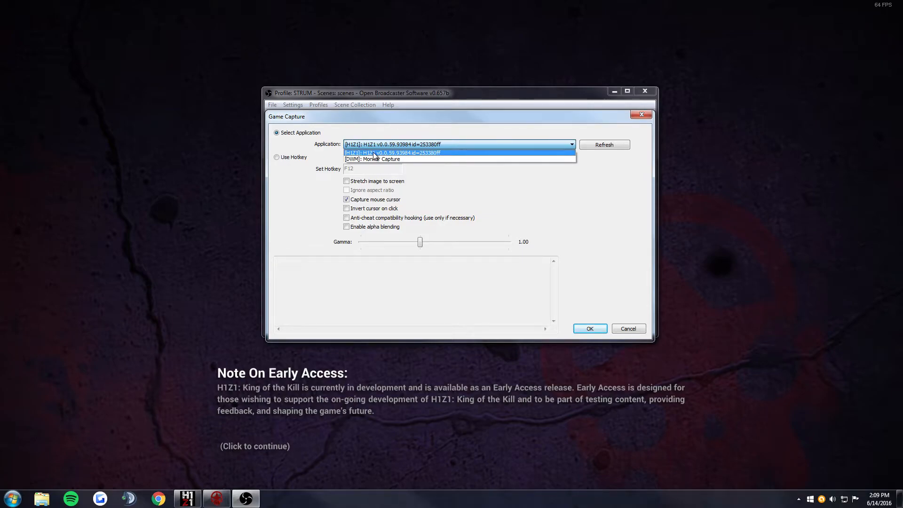
left_click(393, 152)
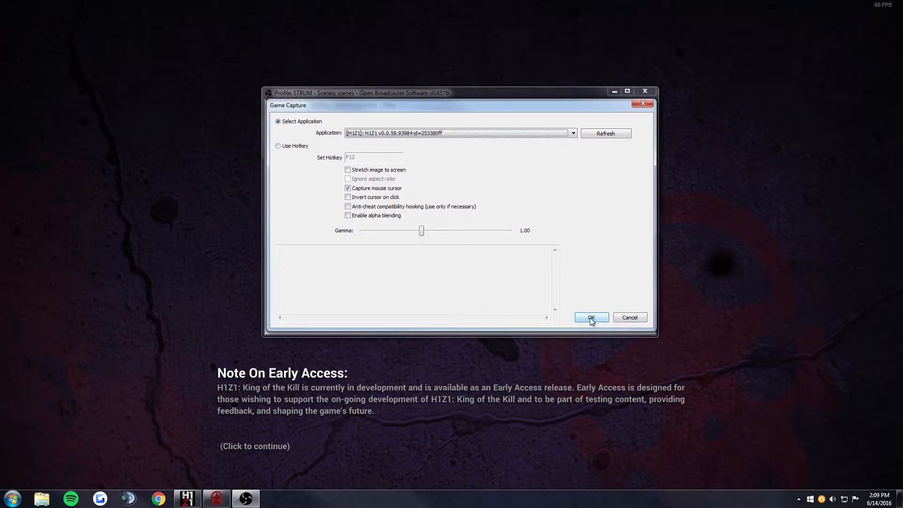
left_click(590, 317)
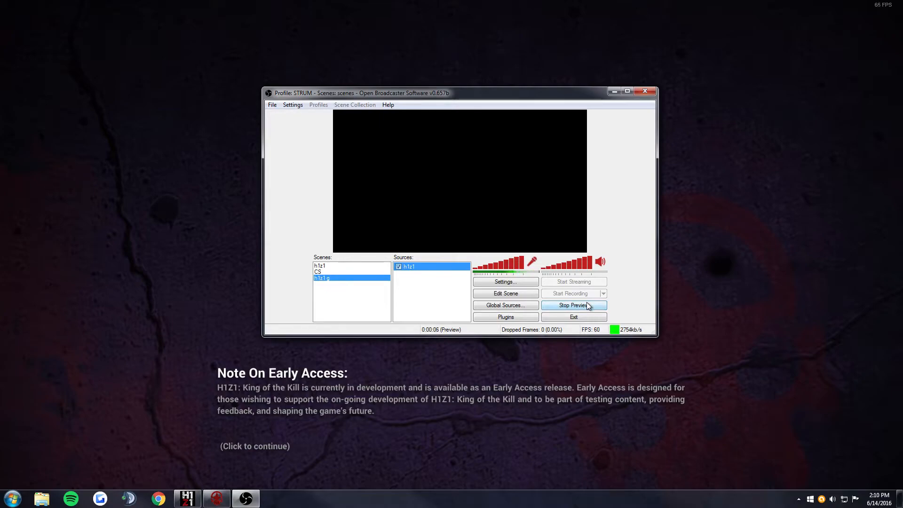
left_click(573, 305)
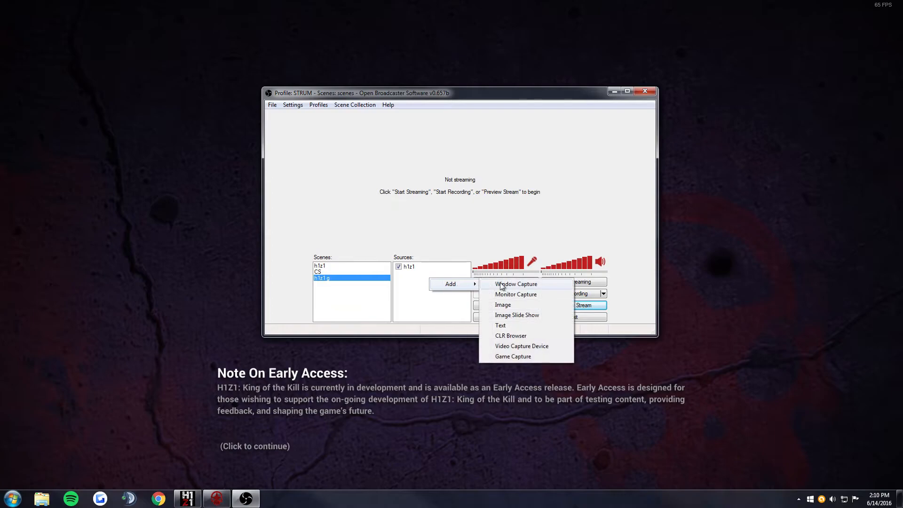
mouse_move(515, 293)
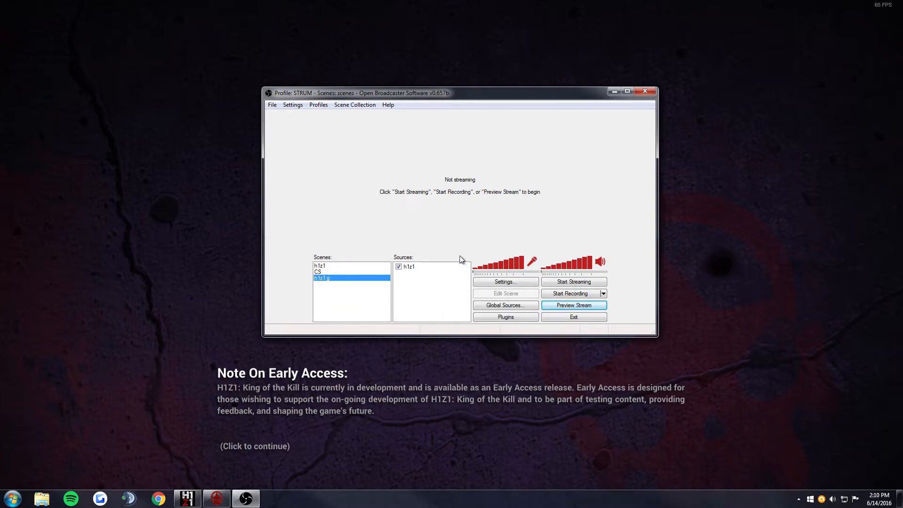
mouse_move(438, 274)
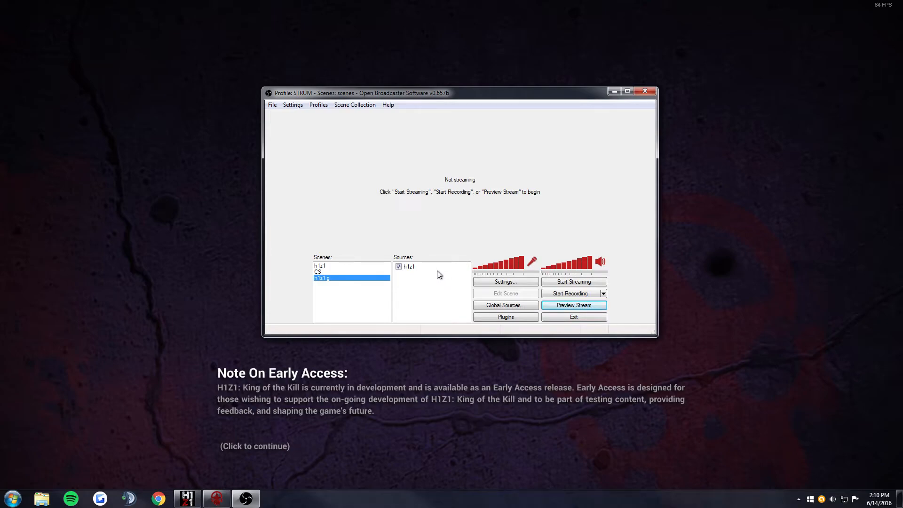
mouse_move(453, 265)
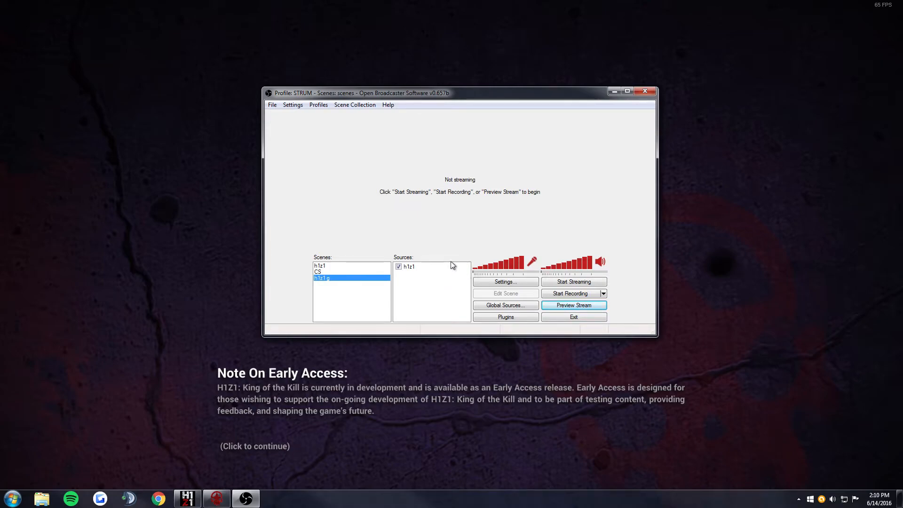
mouse_move(445, 272)
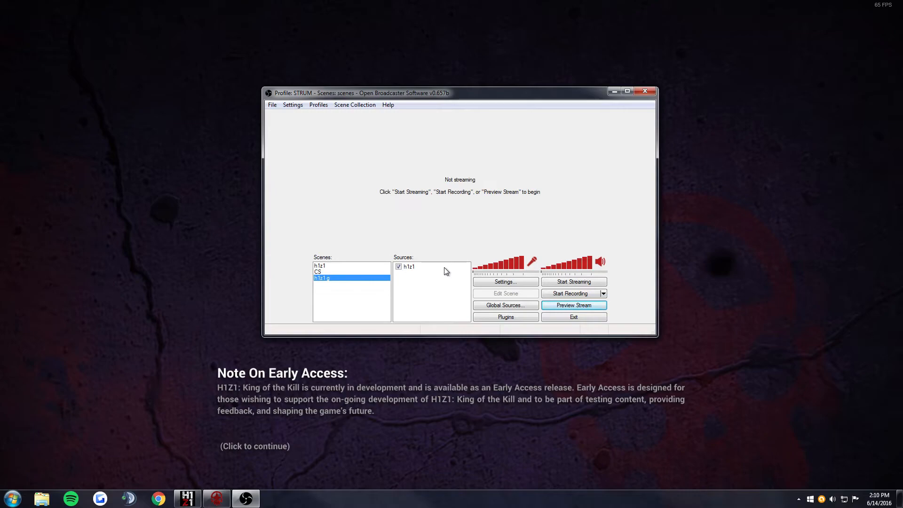
Tick 'Anti-cheat compatibility hooking' in the h1z1 source's Properties and confirm.
right_click(408, 266)
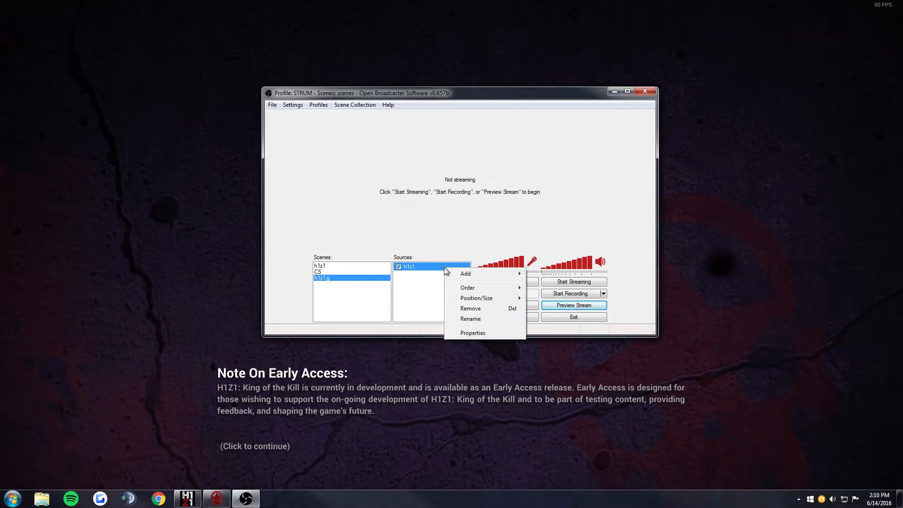
mouse_move(419, 271)
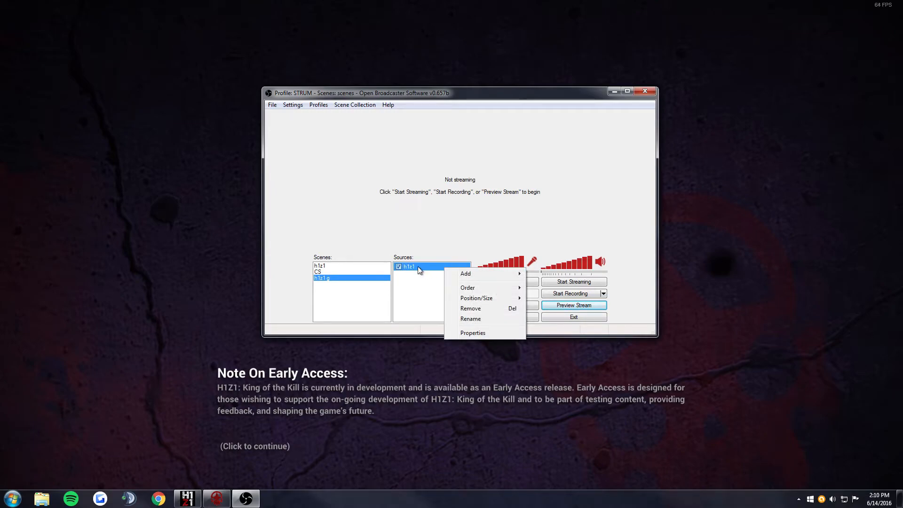
left_click(473, 333)
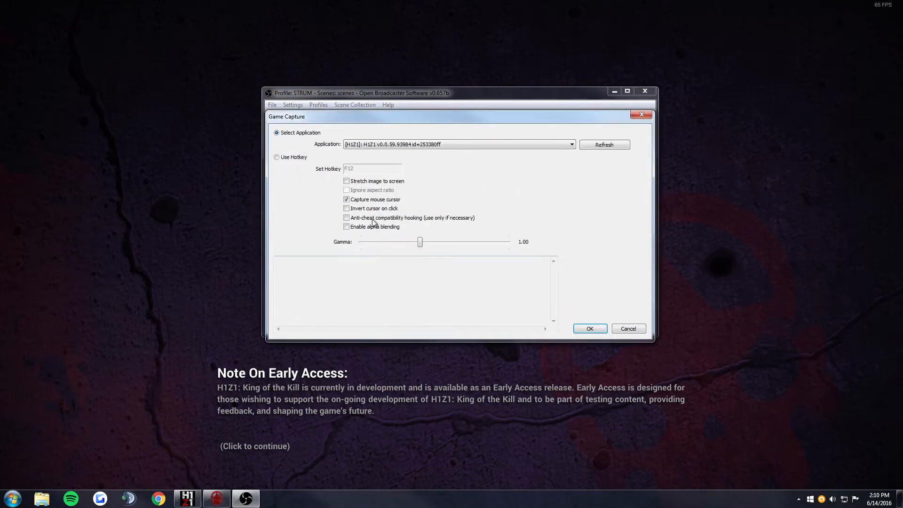
left_click(346, 217)
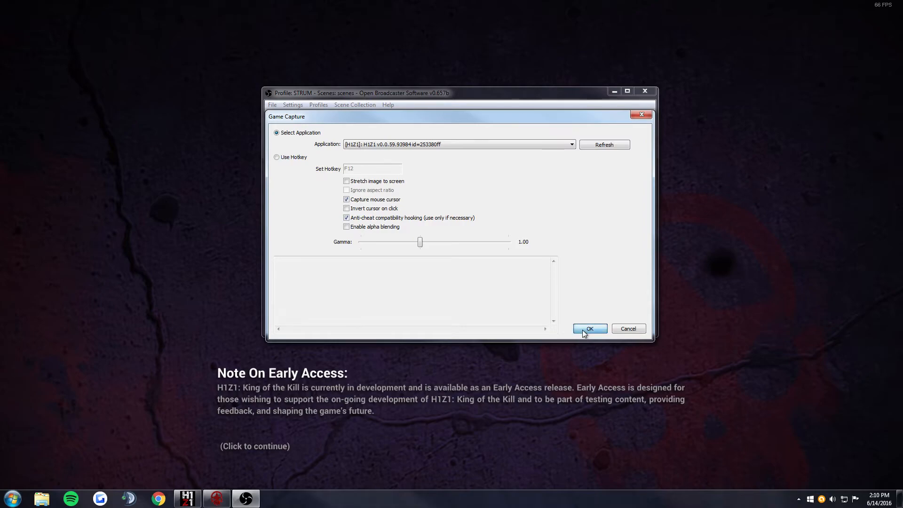
left_click(588, 328)
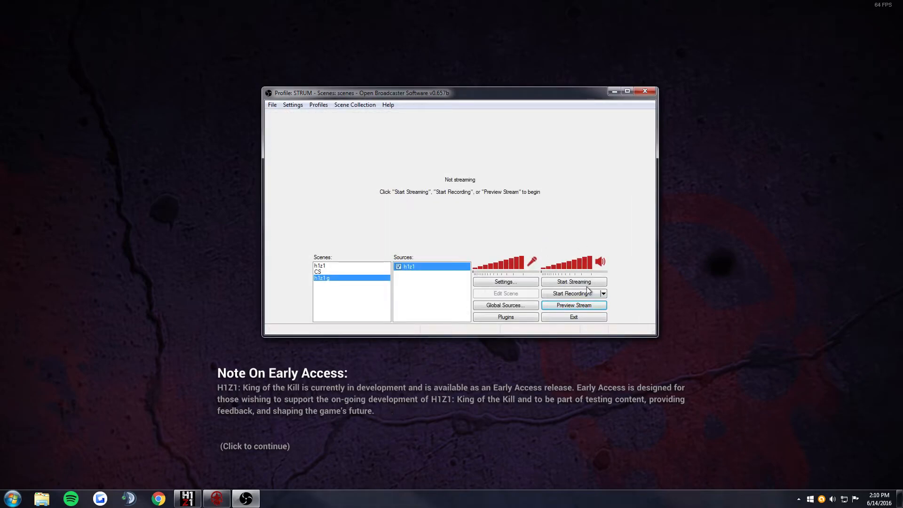
left_click(573, 305)
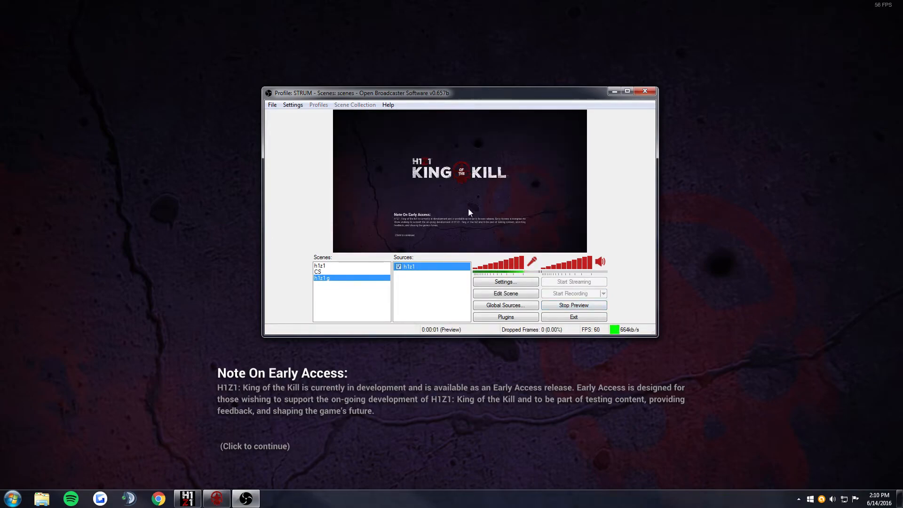
mouse_move(483, 207)
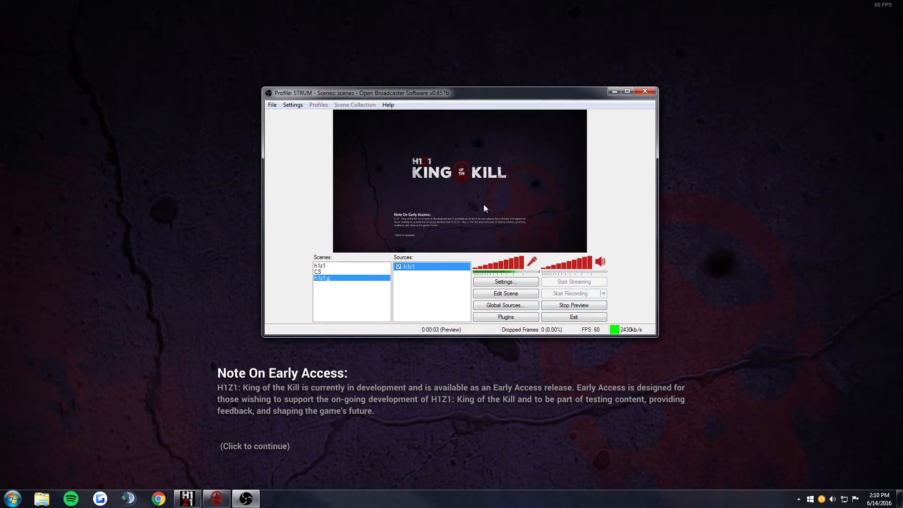
left_click(573, 305)
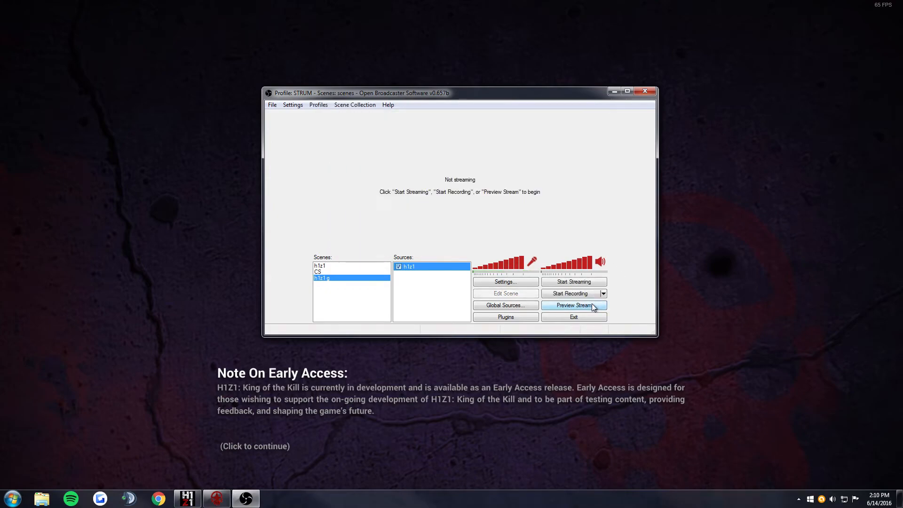
mouse_move(480, 306)
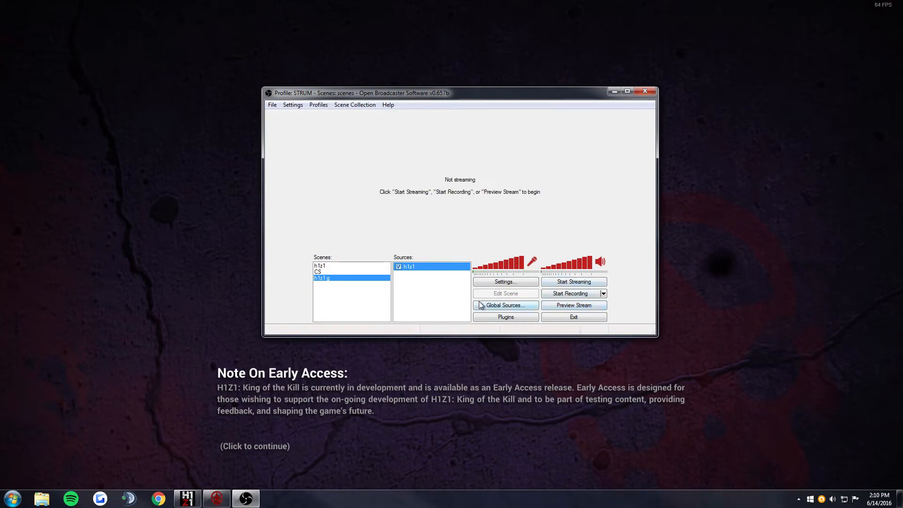
mouse_move(505, 282)
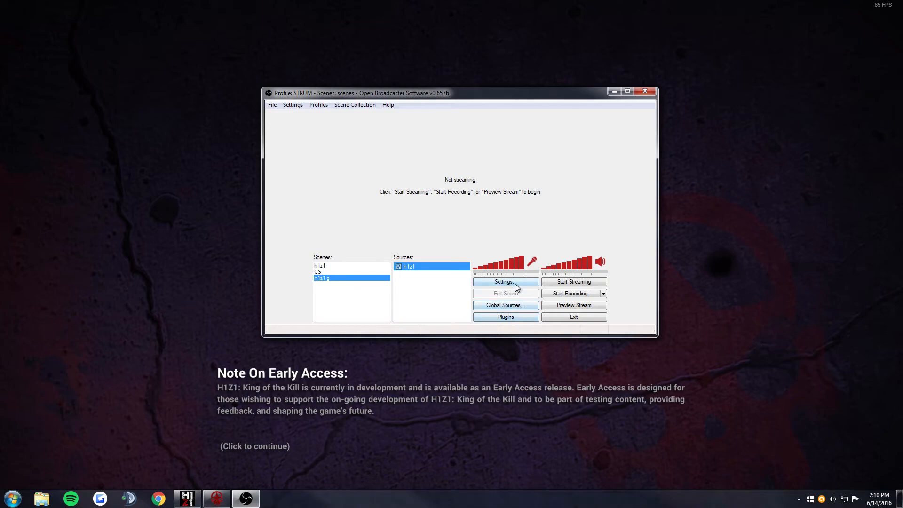